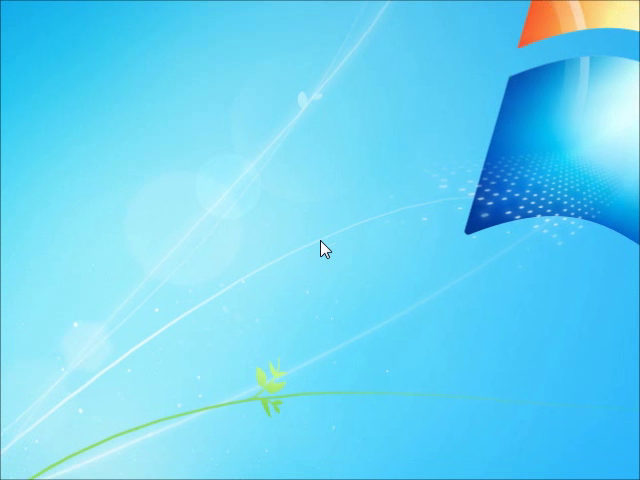
# Step: Launch Visual Studio 2010 Express for Windows Phone from Start > All Programs
pyautogui.click(24, 460)
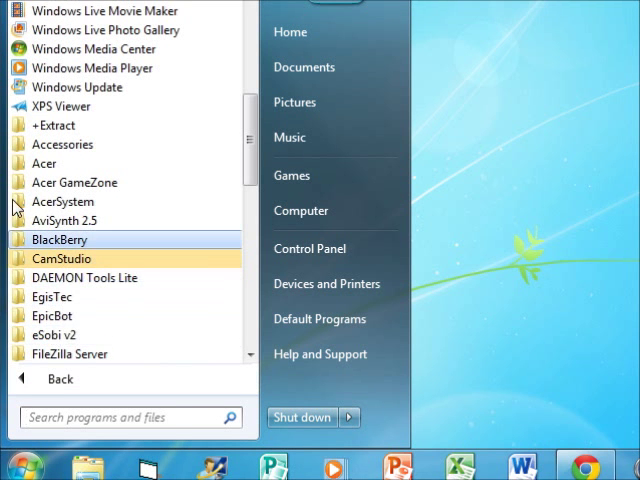
pyautogui.scroll(-3)
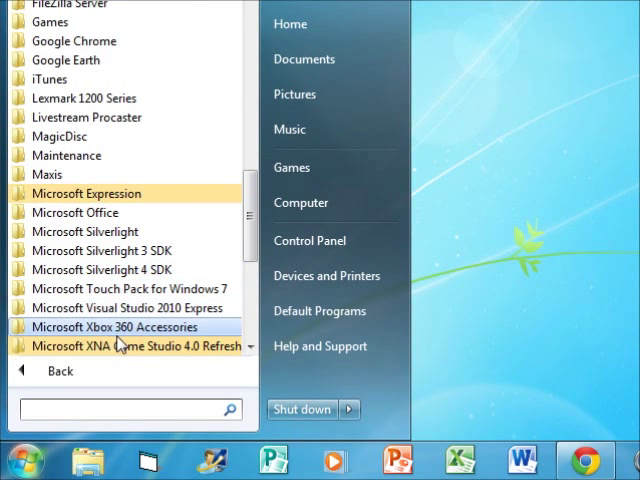
pyautogui.click(128, 308)
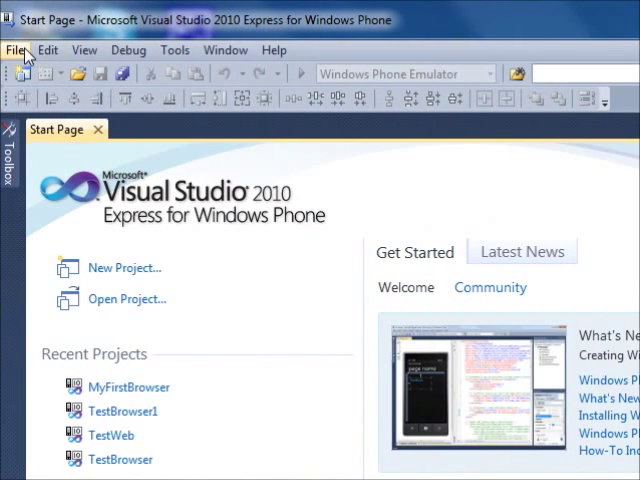
# Step: Create a Windows Phone Application project named MiniBrowser1, accepting the target OS version
pyautogui.click(16, 72)
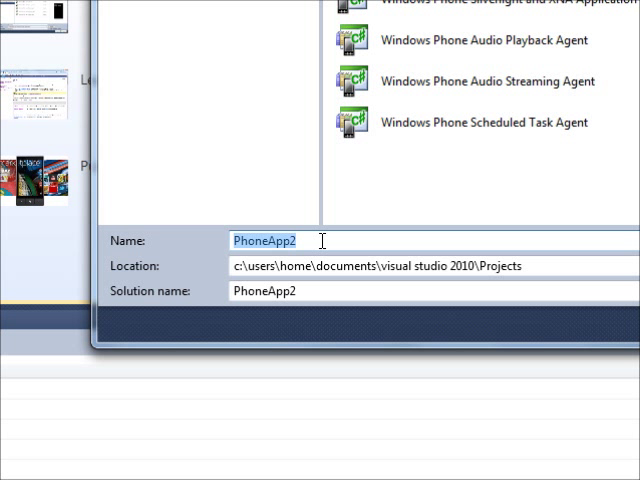
pyautogui.write('MiniBr')
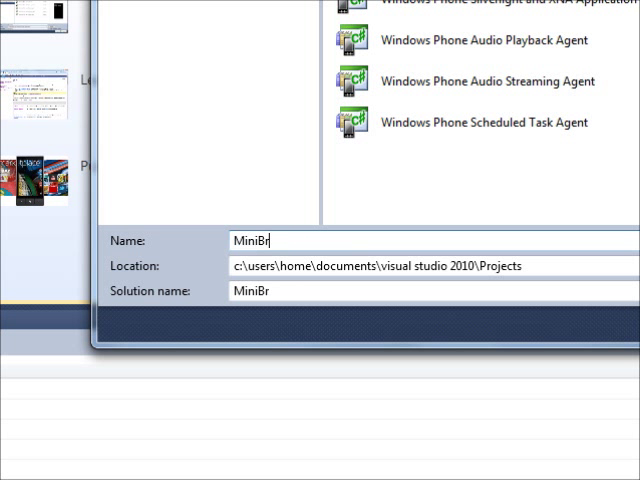
pyautogui.write('owser1')
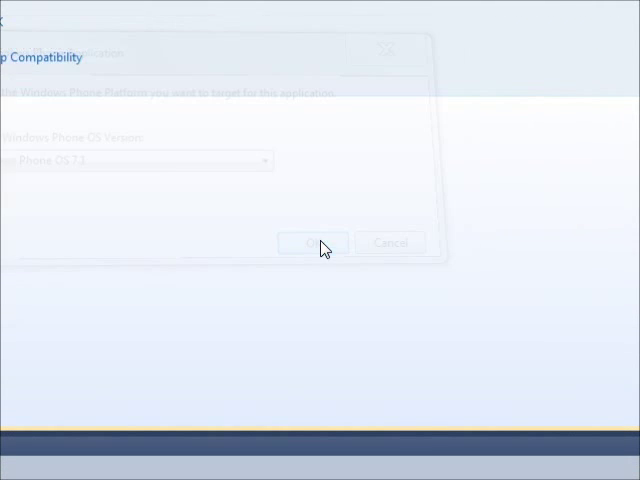
pyautogui.click(312, 242)
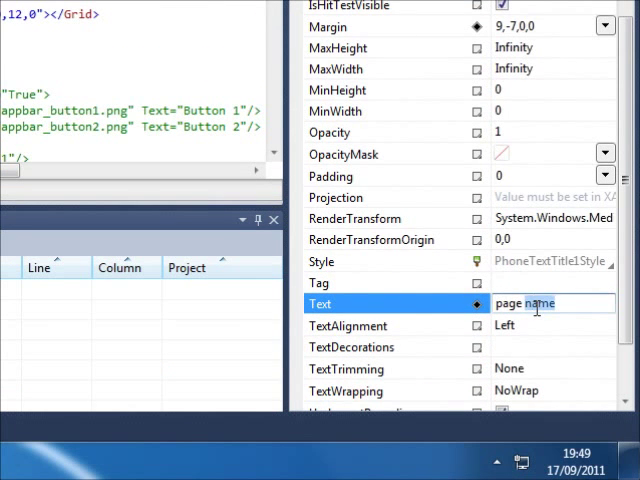
# Step: Change the page title TextBlock's Text from 'page name' to MiniBrowser
pyautogui.write('M')
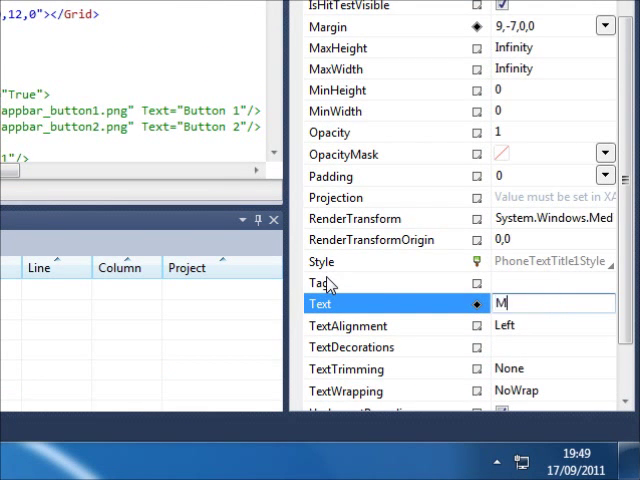
pyautogui.write('iniBrowse')
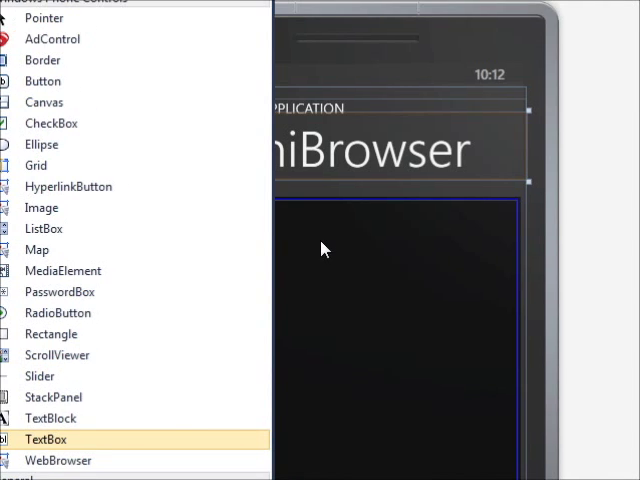
pyautogui.moveTo(46, 440); pyautogui.dragTo(320, 244)
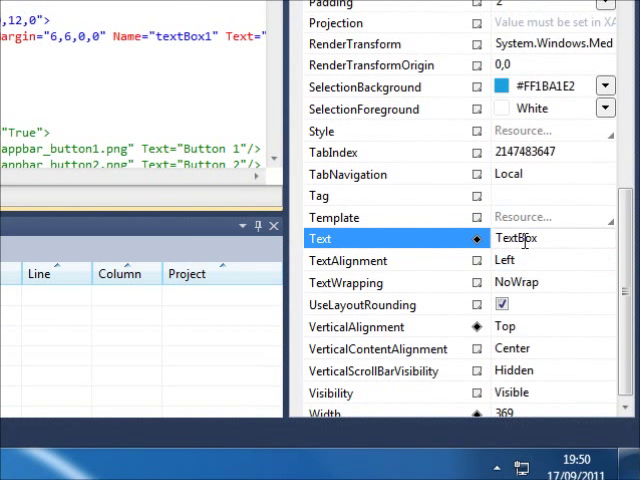
pyautogui.click(520, 240)
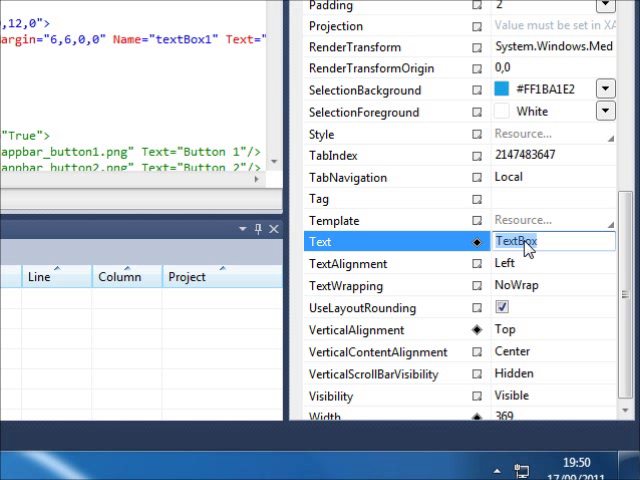
pyautogui.write('http:')
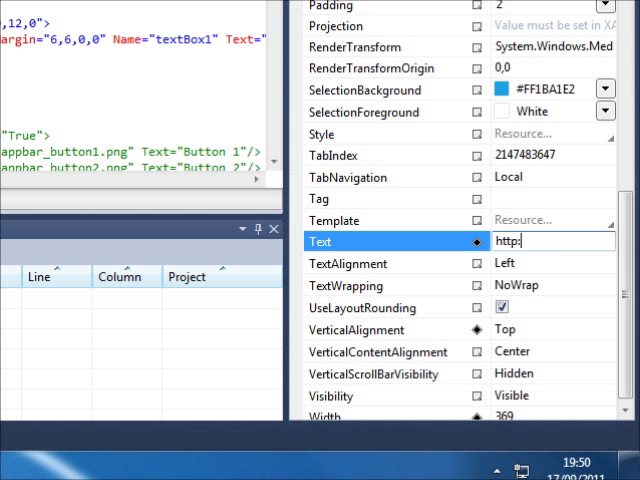
pyautogui.write('//')
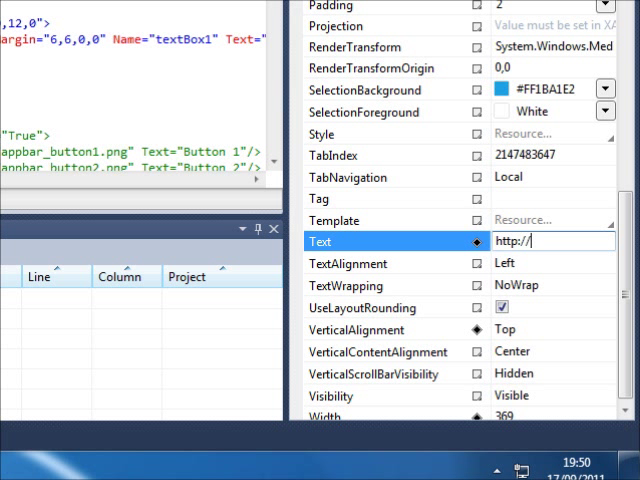
pyautogui.write('miphoneappcity.co')
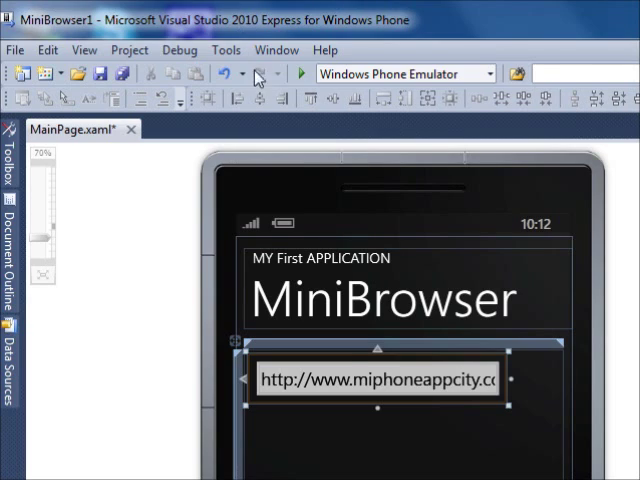
pyautogui.scroll(-3)
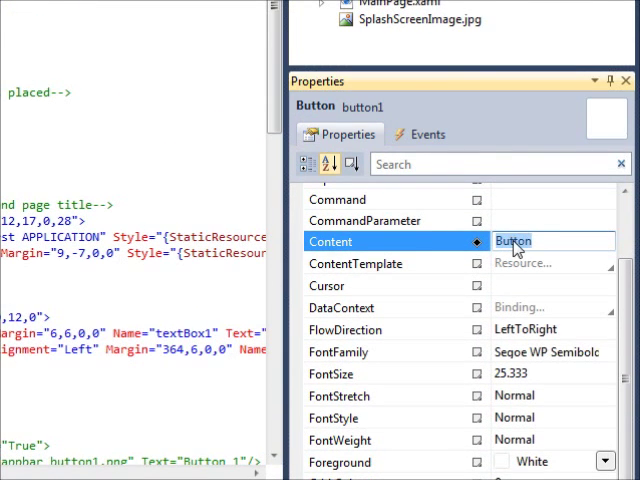
# Step: Set the button's Content property to Go
pyautogui.write('G')
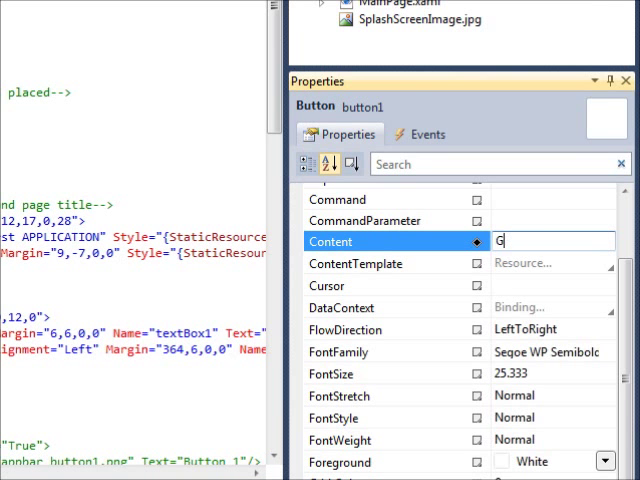
pyautogui.write('o')
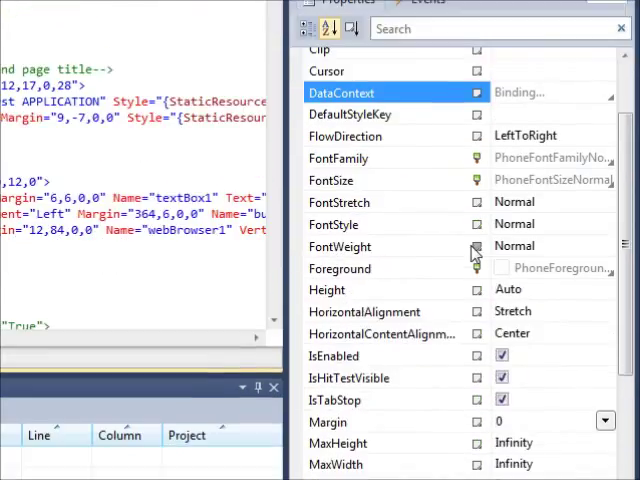
# Step: Add a WebBrowser control named webBrowser1 below the address box and review its properties
pyautogui.scroll(-3)
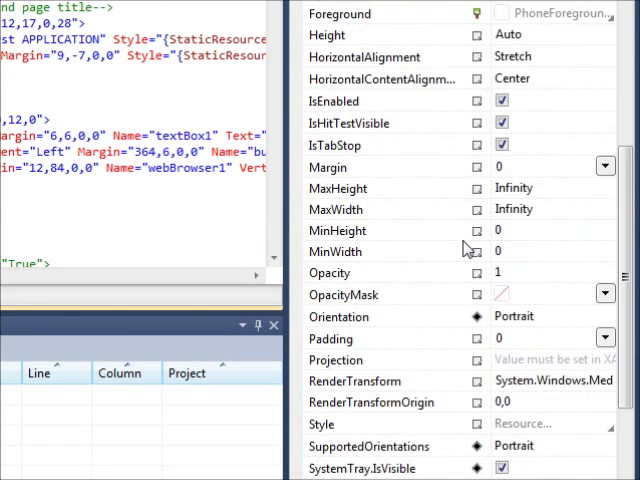
pyautogui.scroll(-3)
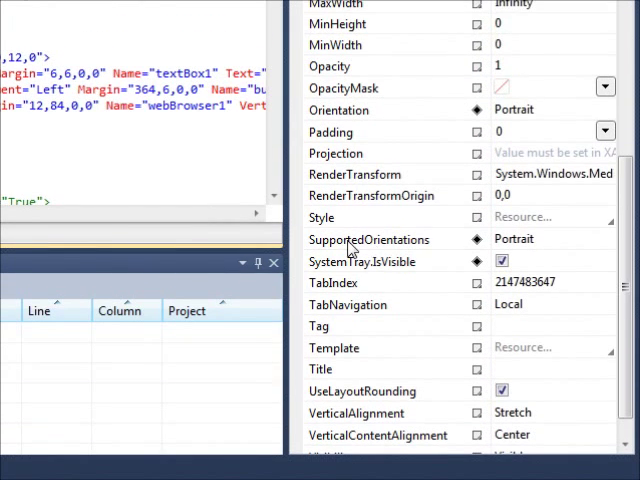
pyautogui.click(604, 240)
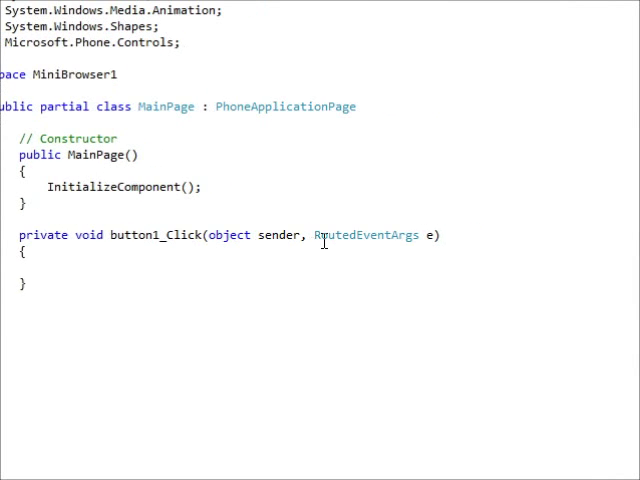
# Step: Write string site = textBox1.Text; inside the button1_Click handler
pyautogui.hscroll(3)
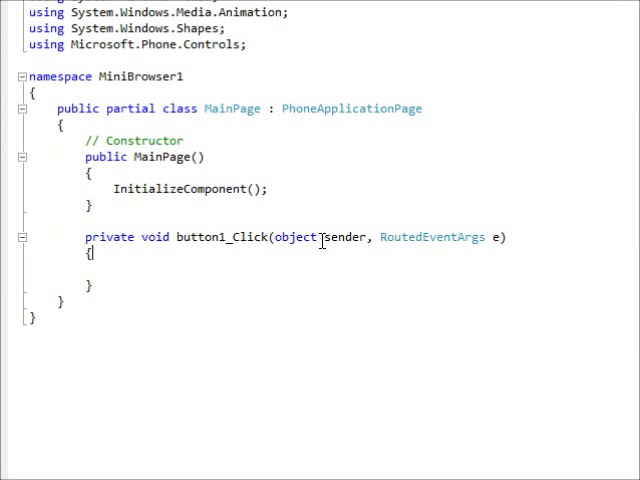
pyautogui.write('string site = textBox1.Text;')
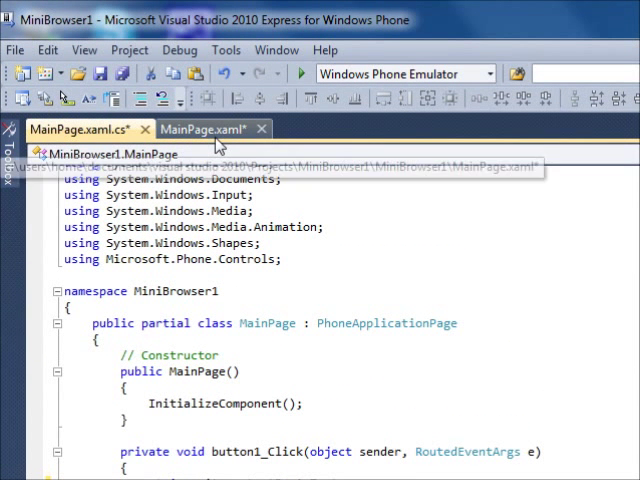
# Step: Run MiniBrowser in the Windows Phone Emulator at a smaller zoom level
pyautogui.click(200, 128)
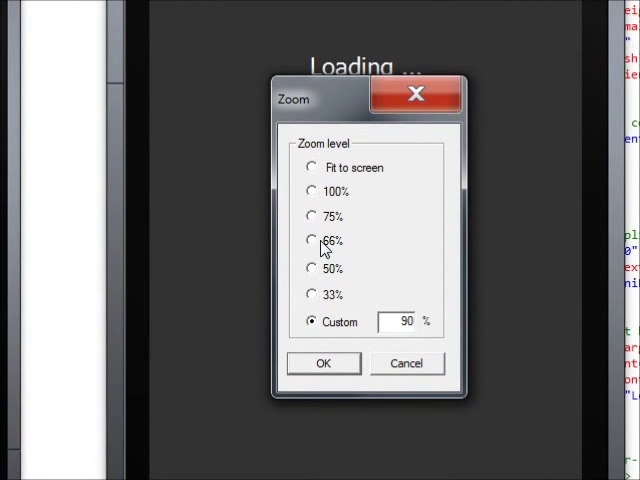
pyautogui.click(322, 364)
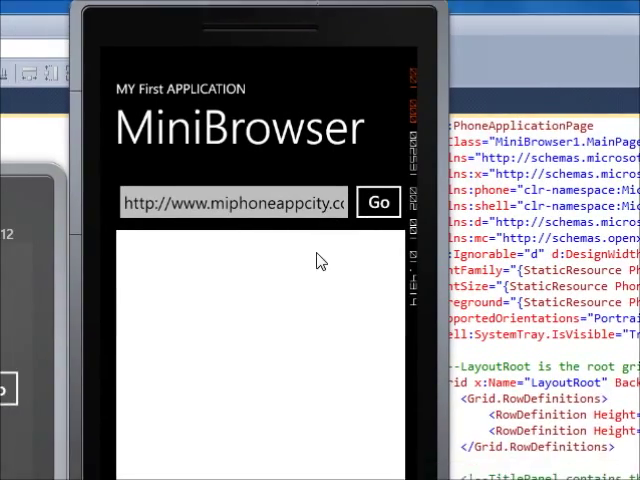
pyautogui.click(376, 202)
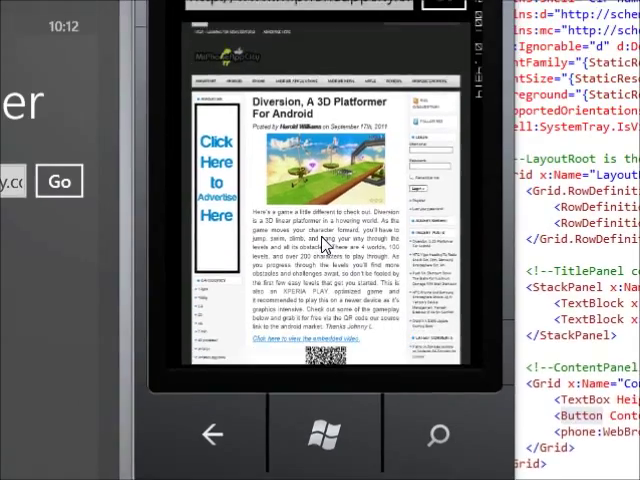
pyautogui.scroll(-3)
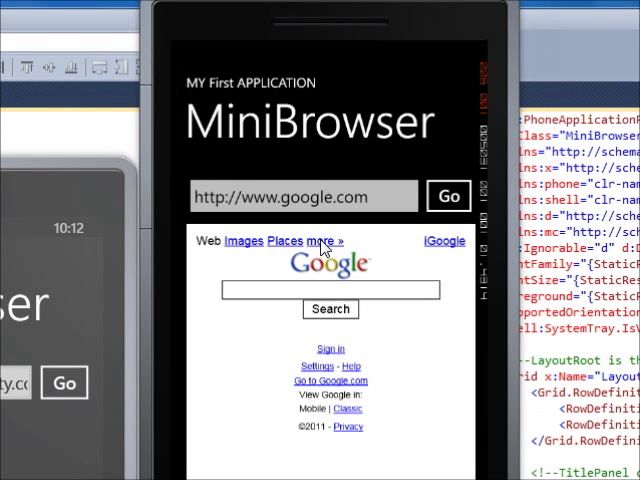
pyautogui.scroll(-3)
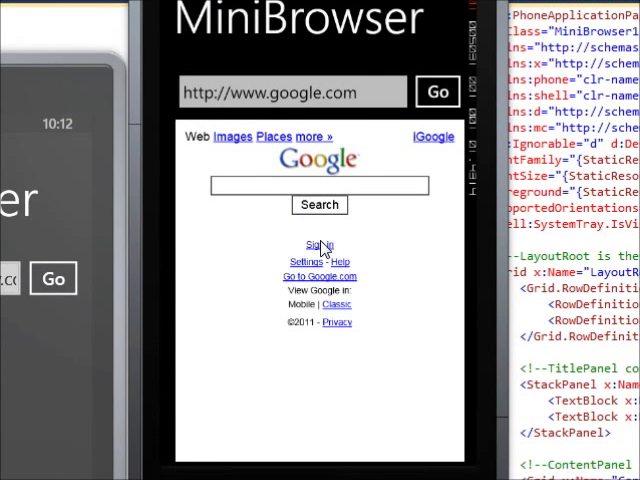
pyautogui.scroll(-3)
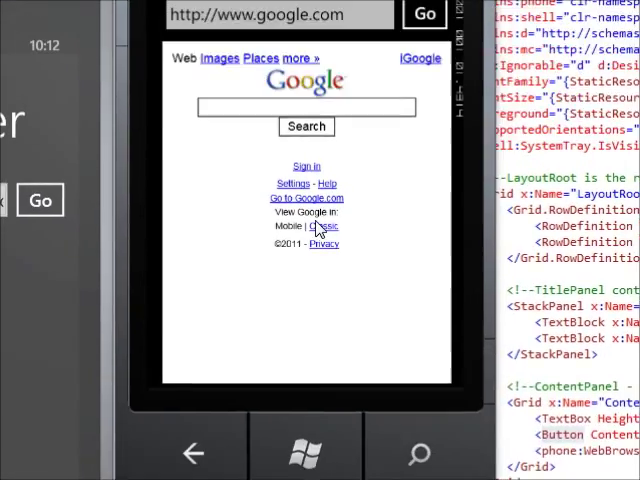